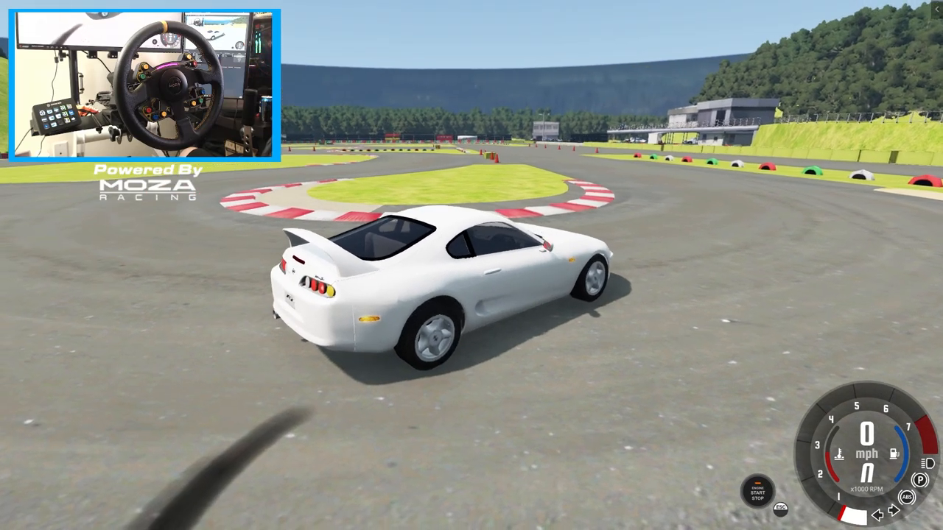
Step: Pause the drive to reach the game menus and the Hirochi Prasu mod page
{"action": "key", "text": "Escape"}
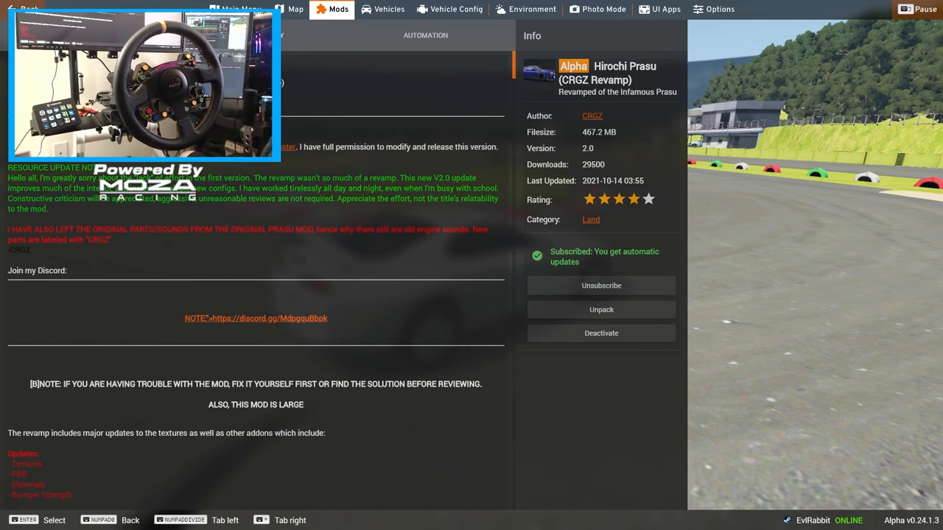
Step: Browse the Hirochi Prasu configurations down to the Prasu Stock LHD (CRGZ) version
{"action": "left_click", "coordinate": [388, 9]}
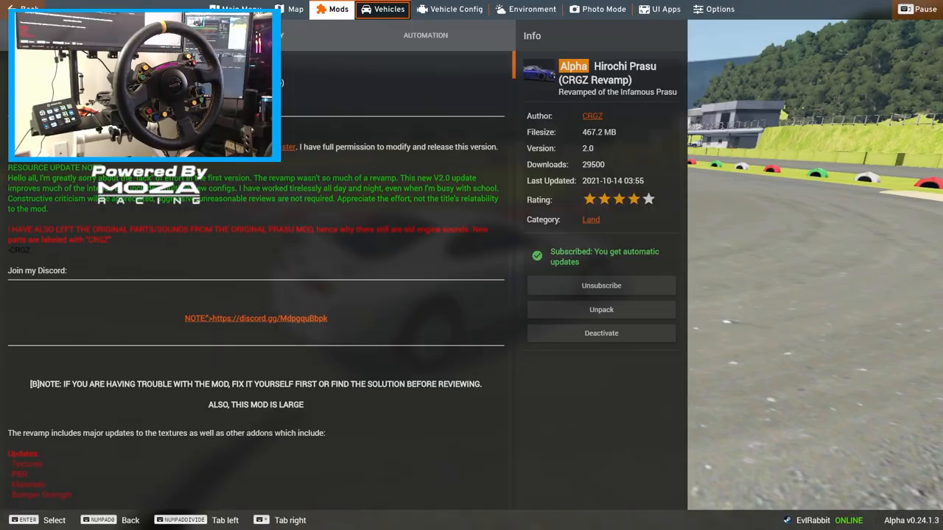
{"action": "left_click", "coordinate": [390, 9]}
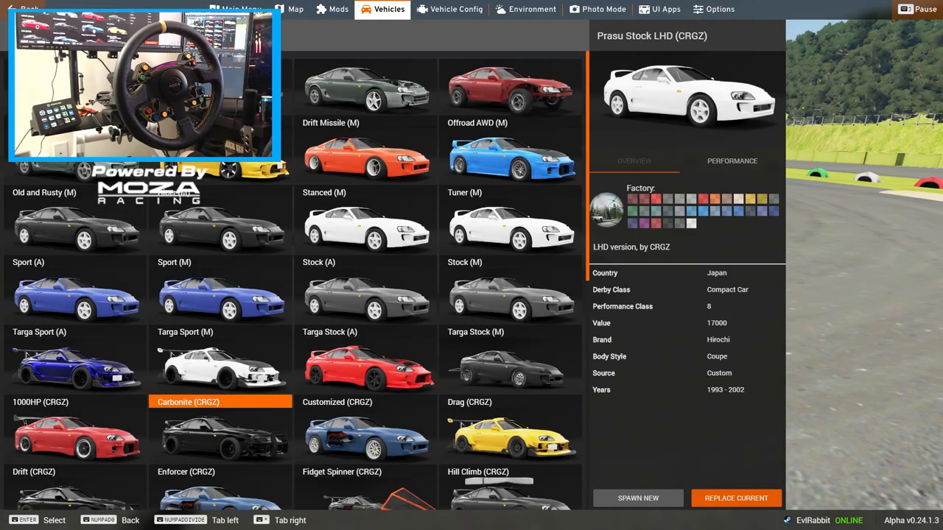
{"action": "scroll", "scroll_direction": "down", "scroll_amount": 3}
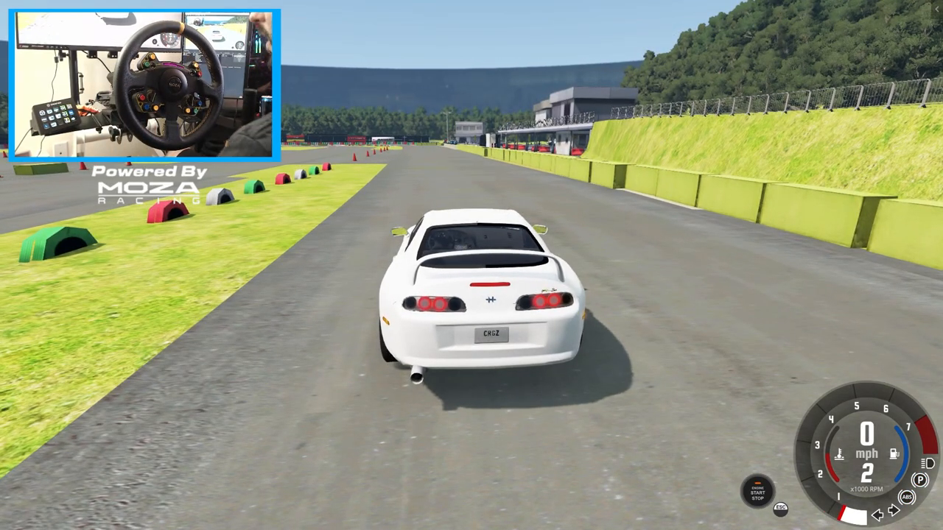
Step: Fit a limited slip rear differential and quick ratio drift steering in Vehicle Config
{"action": "key", "text": "Escape"}
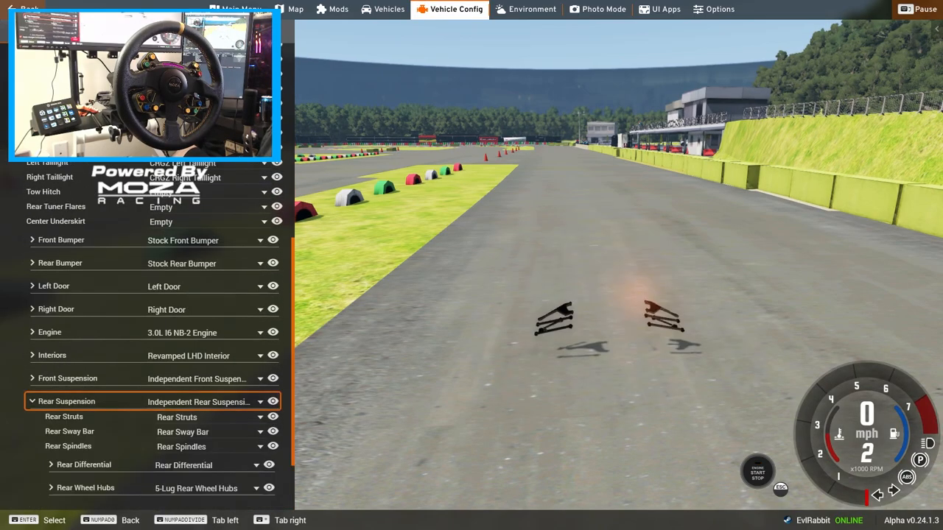
{"action": "scroll", "scroll_direction": "down", "scroll_amount": 3}
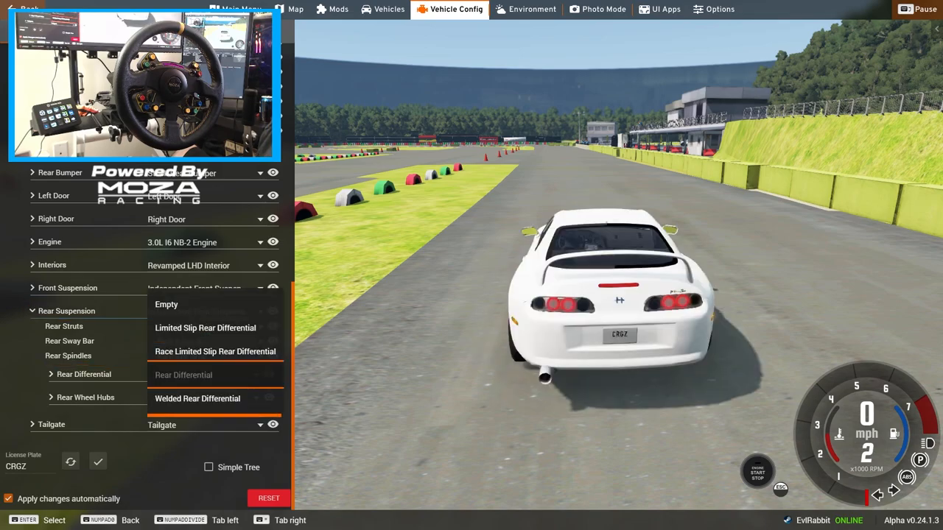
{"action": "mouse_move", "coordinate": [206, 327]}
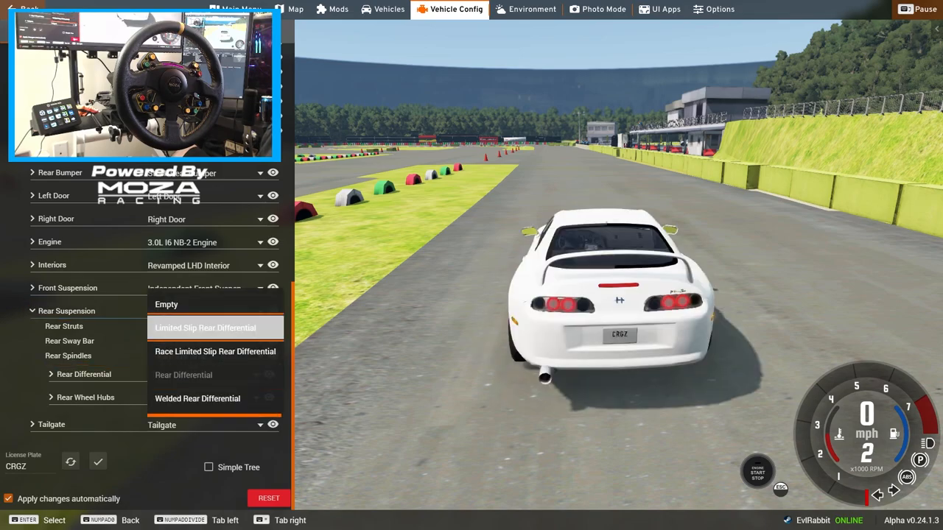
{"action": "left_click", "coordinate": [205, 327]}
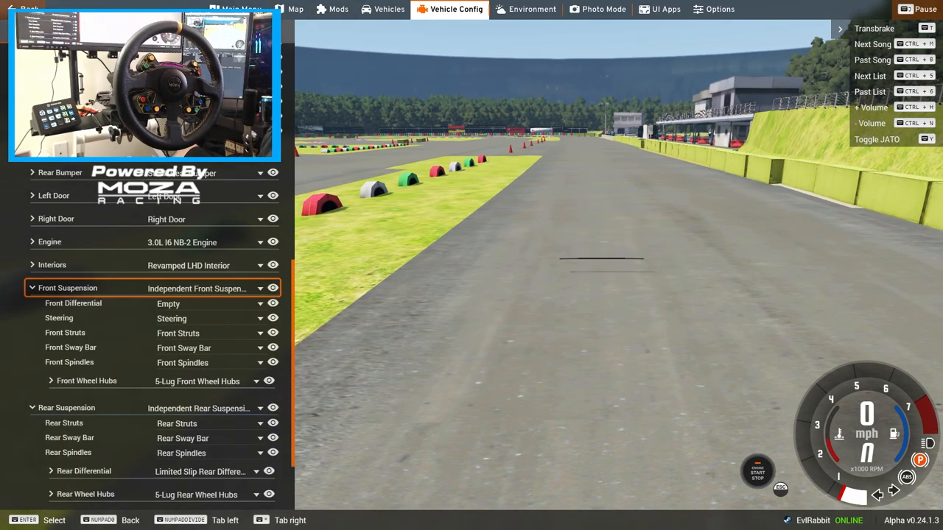
{"action": "left_click", "coordinate": [51, 380]}
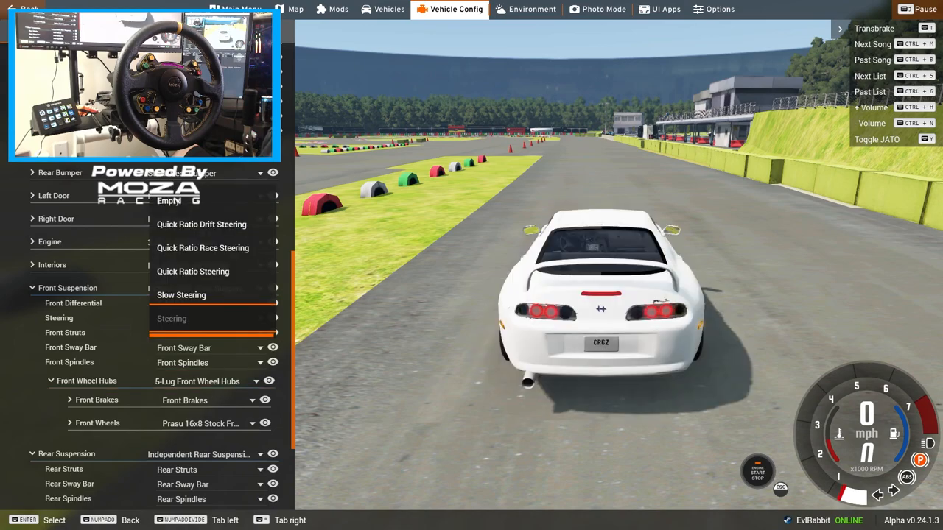
{"action": "mouse_move", "coordinate": [212, 224]}
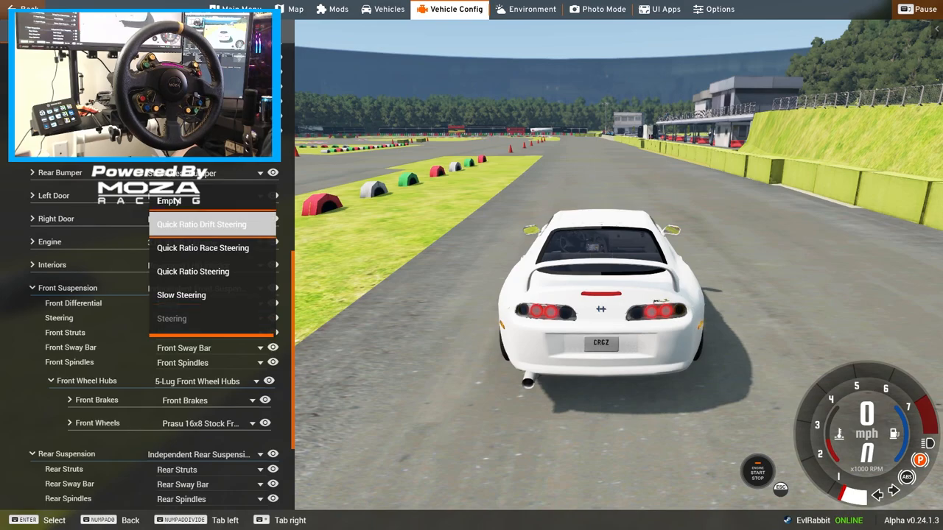
{"action": "left_click", "coordinate": [200, 224]}
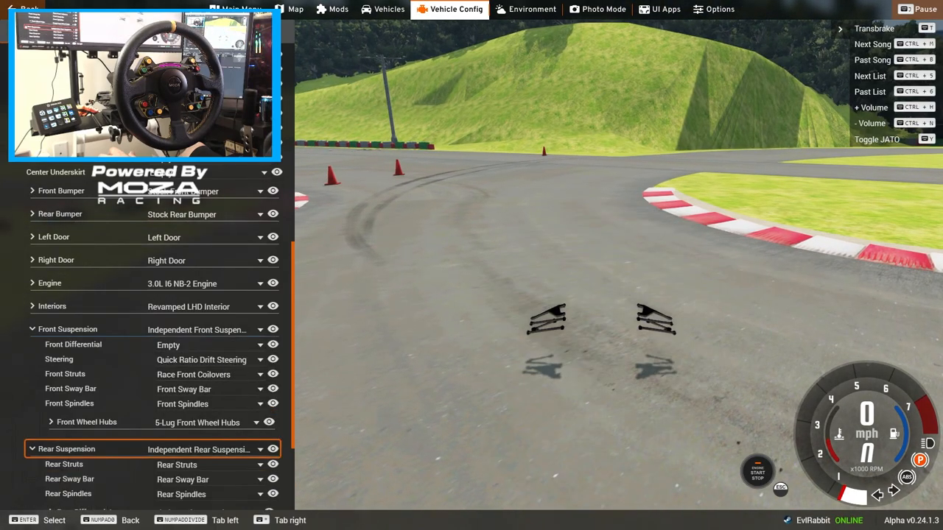
Step: Fit race rear coilovers, then expand the Engine section and its exhaust options
{"action": "scroll", "scroll_direction": "down", "scroll_amount": 3}
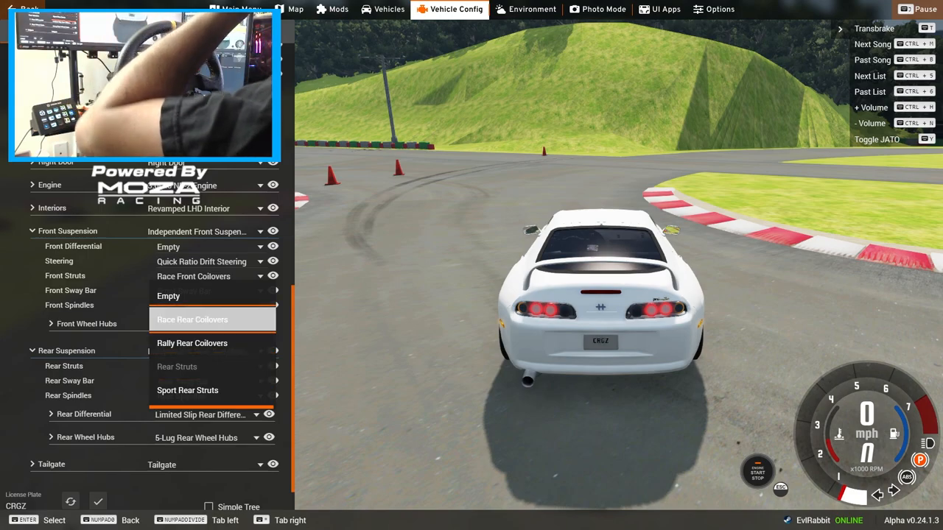
{"action": "left_click", "coordinate": [213, 320]}
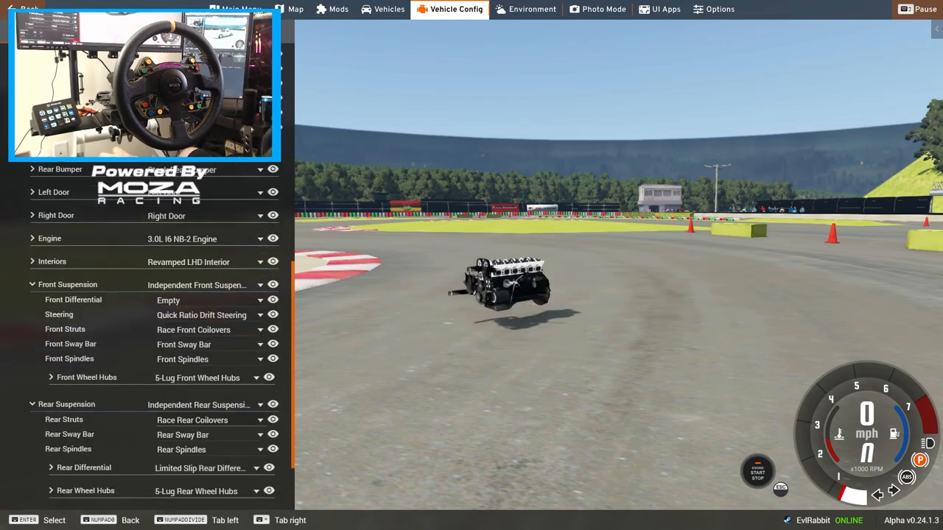
{"action": "left_click", "coordinate": [48, 239]}
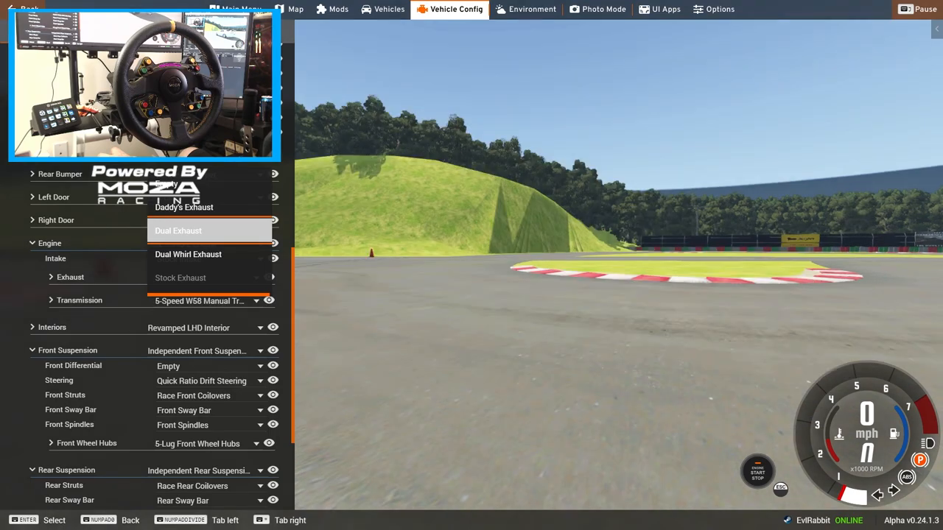
{"action": "left_click", "coordinate": [177, 230]}
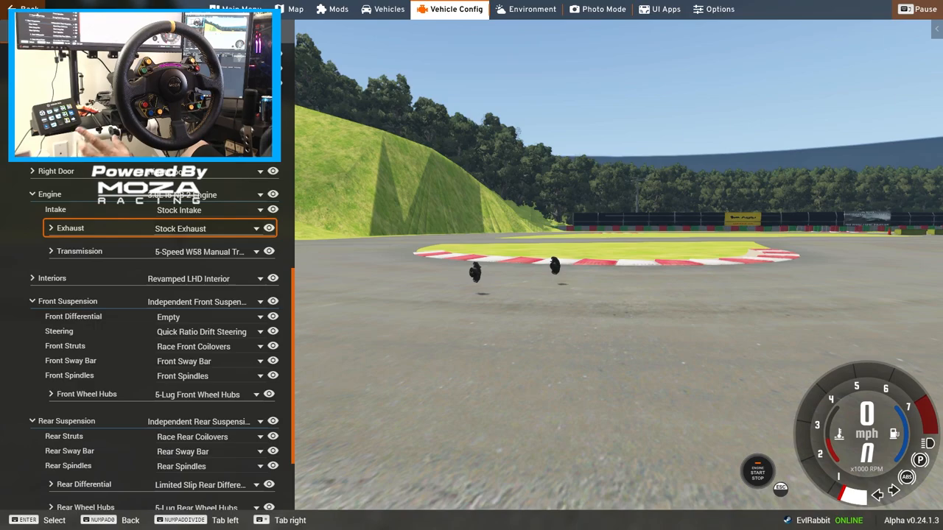
{"action": "scroll", "scroll_direction": "down", "scroll_amount": 3}
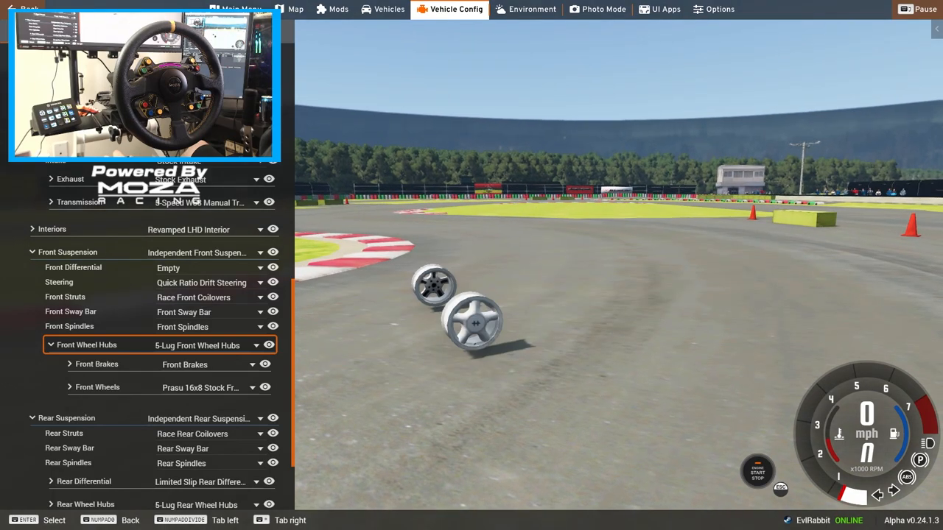
Step: Fit Volk CE28 17x9 white front wheels with 245/35R17 drift front tires
{"action": "left_click", "coordinate": [70, 386]}
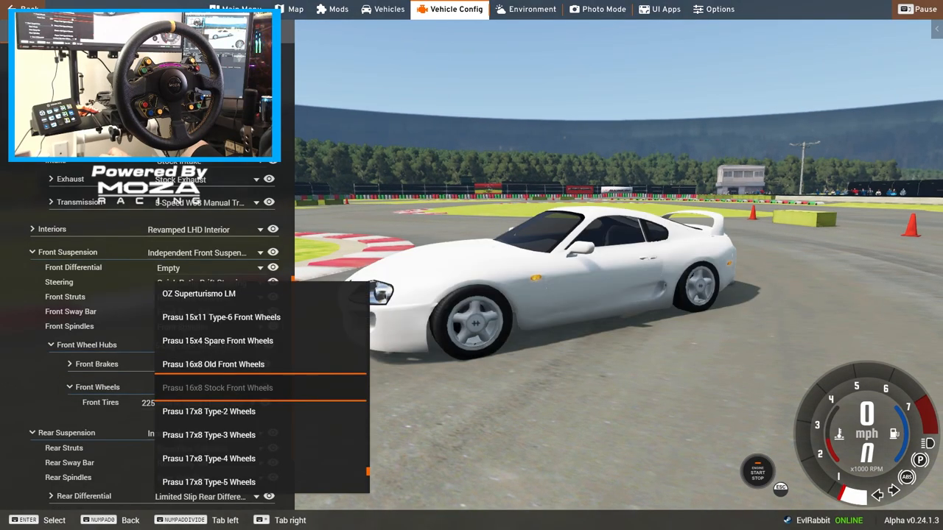
{"action": "scroll", "scroll_direction": "down", "scroll_amount": 3}
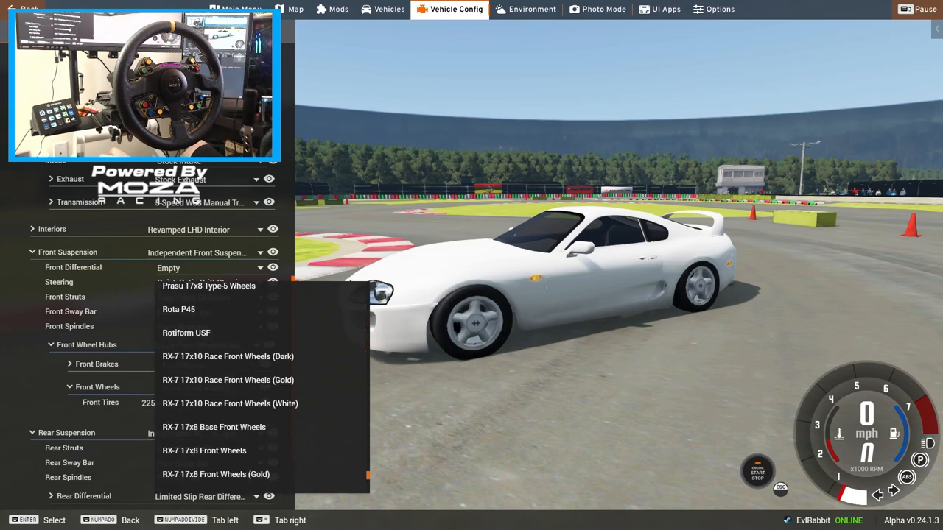
{"action": "scroll", "scroll_direction": "down", "scroll_amount": 3}
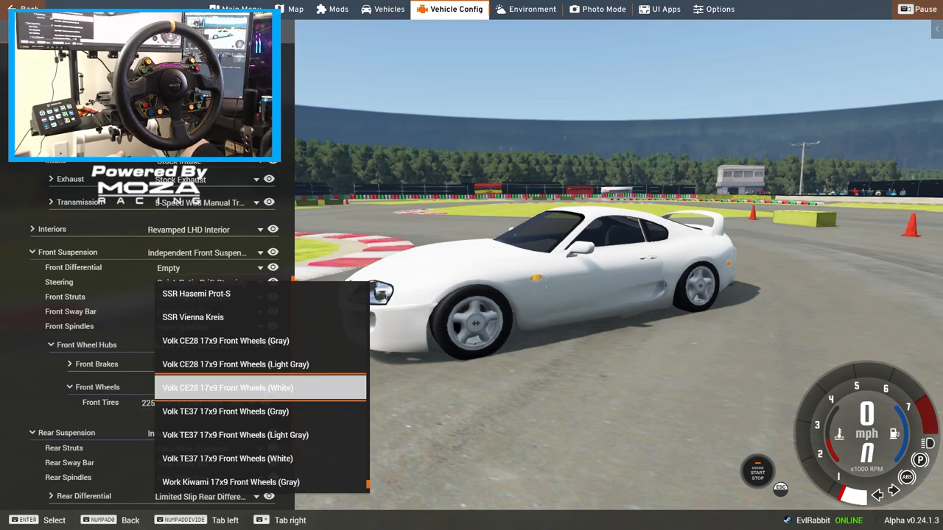
{"action": "left_click", "coordinate": [227, 387]}
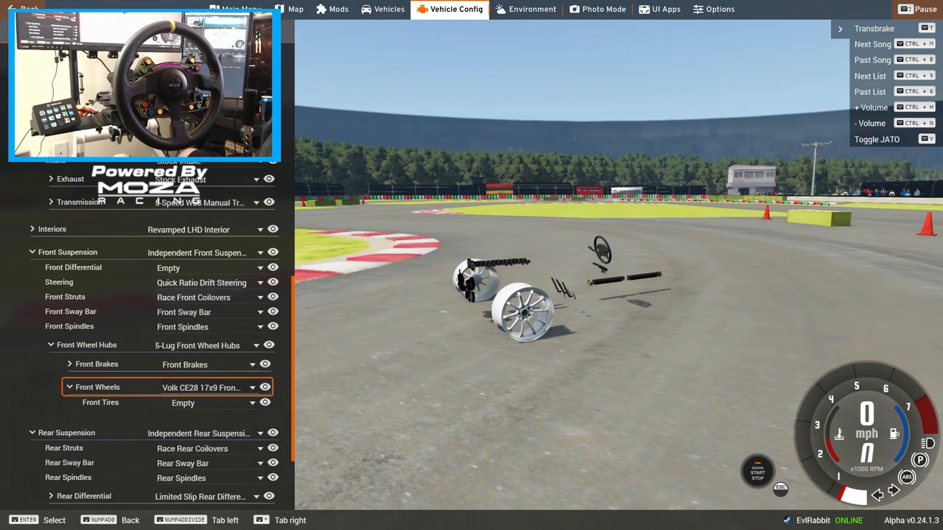
{"action": "left_click", "coordinate": [214, 404]}
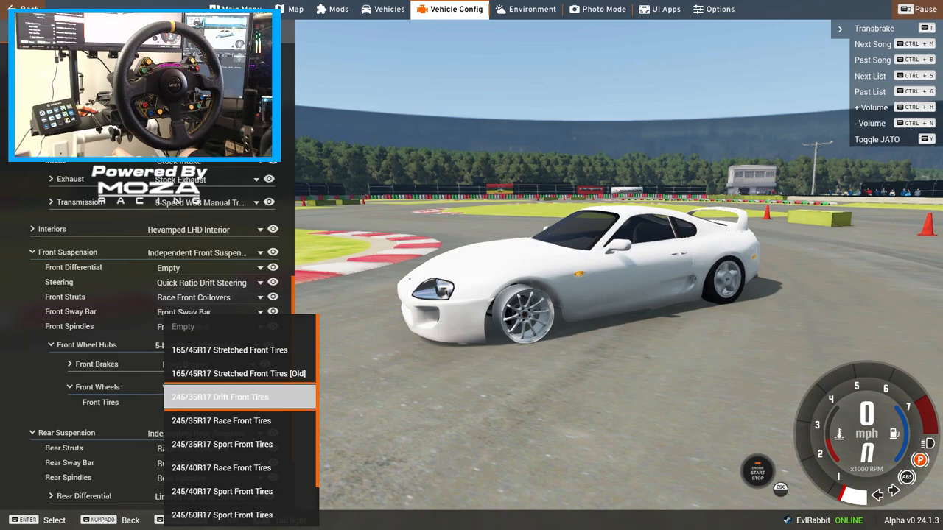
{"action": "left_click", "coordinate": [220, 398]}
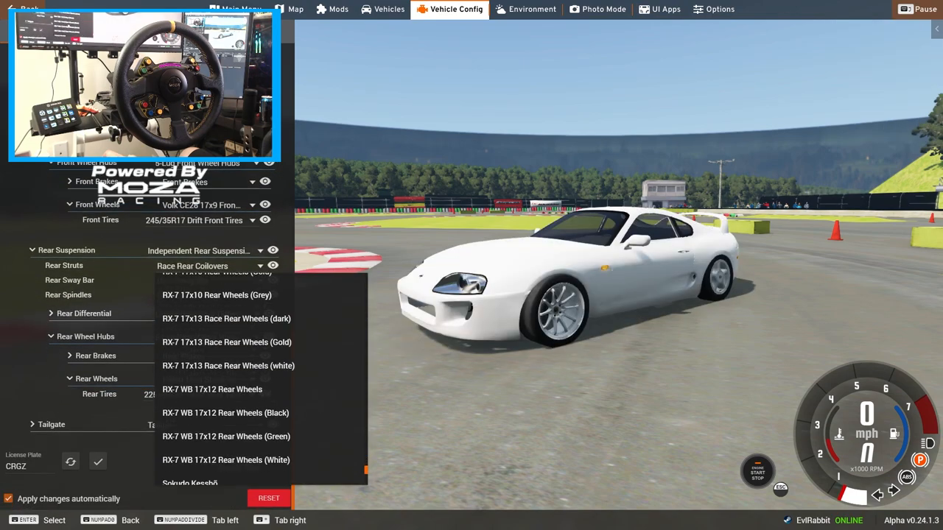
Step: Fit Volk TE37 17x9 gray rear wheels with 245/35R17 drift rear tires
{"action": "scroll", "scroll_direction": "down", "scroll_amount": 3}
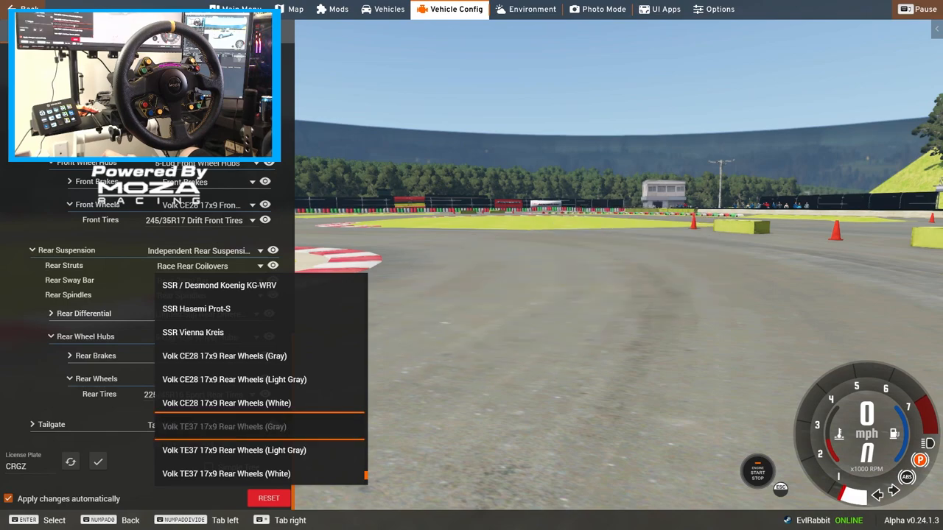
{"action": "left_click", "coordinate": [233, 451]}
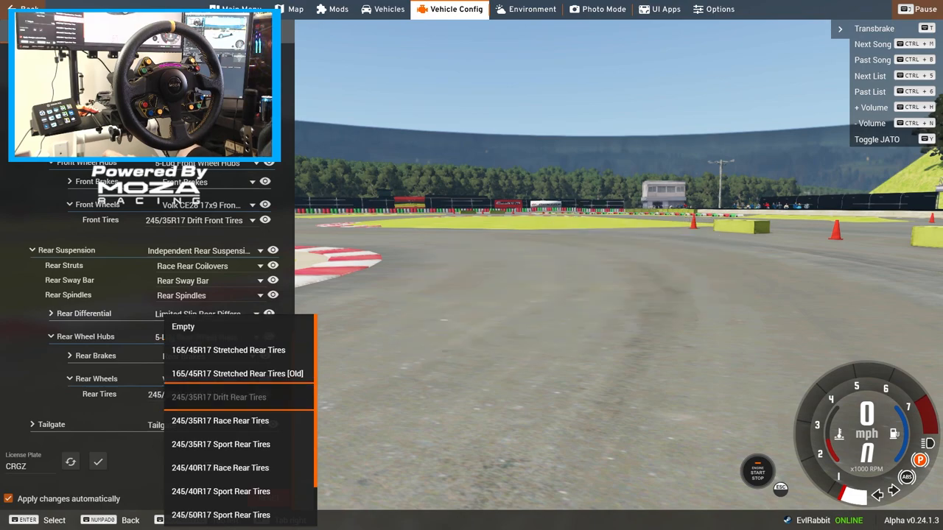
{"action": "left_click", "coordinate": [218, 398]}
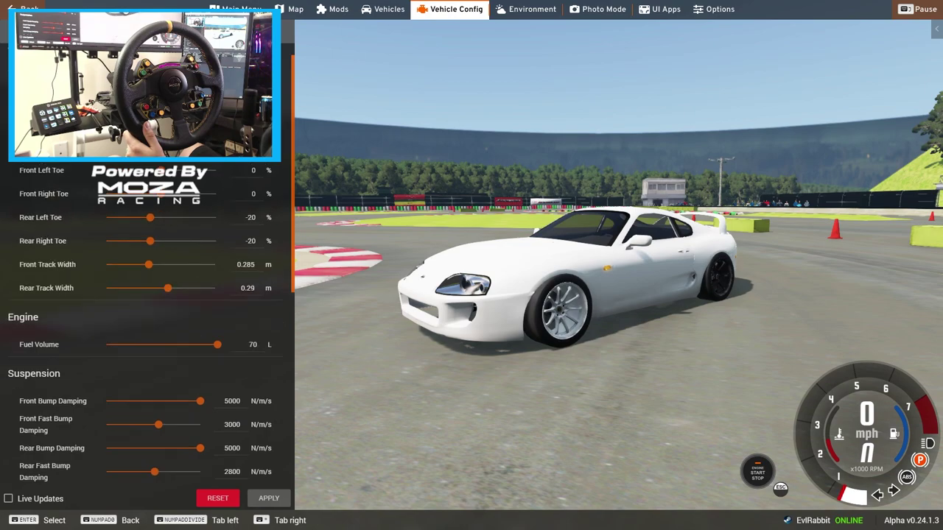
Step: Tune front ride height to -18% and rear ride height to -34%
{"action": "scroll", "scroll_direction": "down", "scroll_amount": 3}
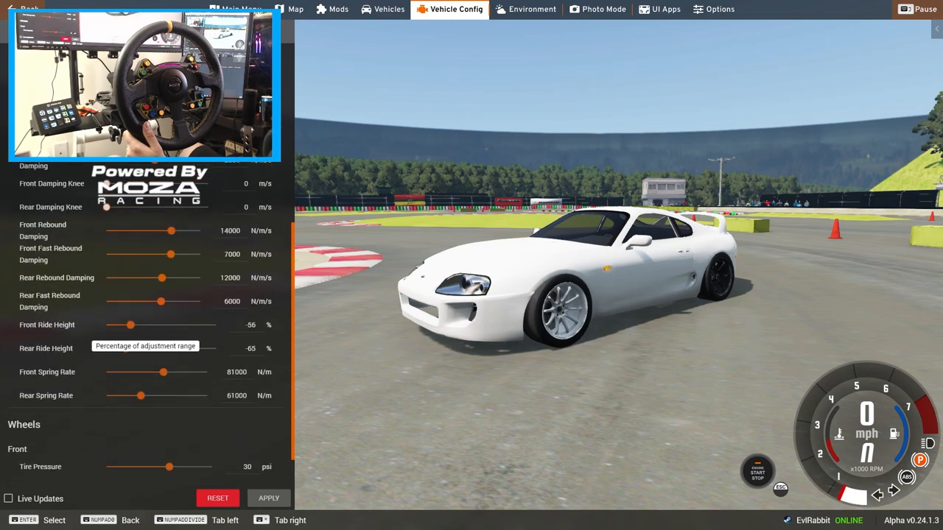
{"action": "left_click_drag", "start_coordinate": [130, 325], "coordinate": [153, 326]}
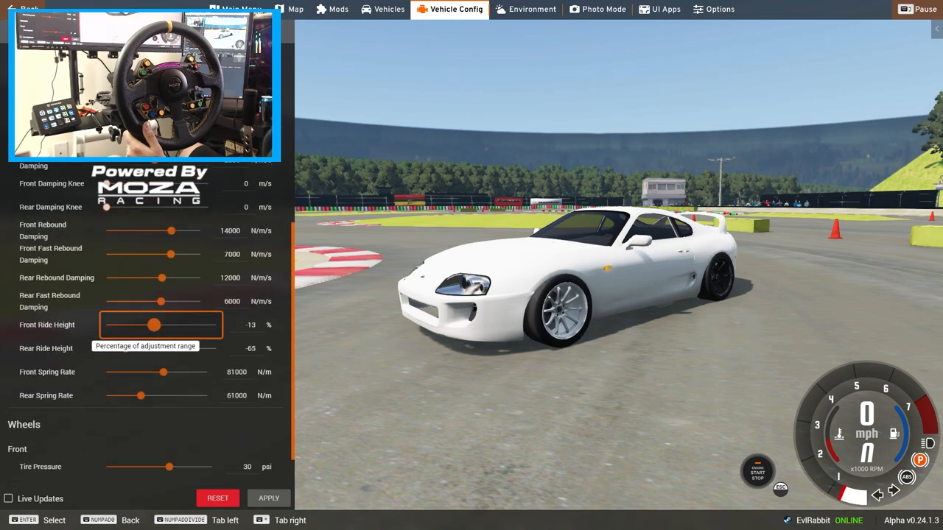
{"action": "left_click_drag", "start_coordinate": [153, 326], "coordinate": [162, 326]}
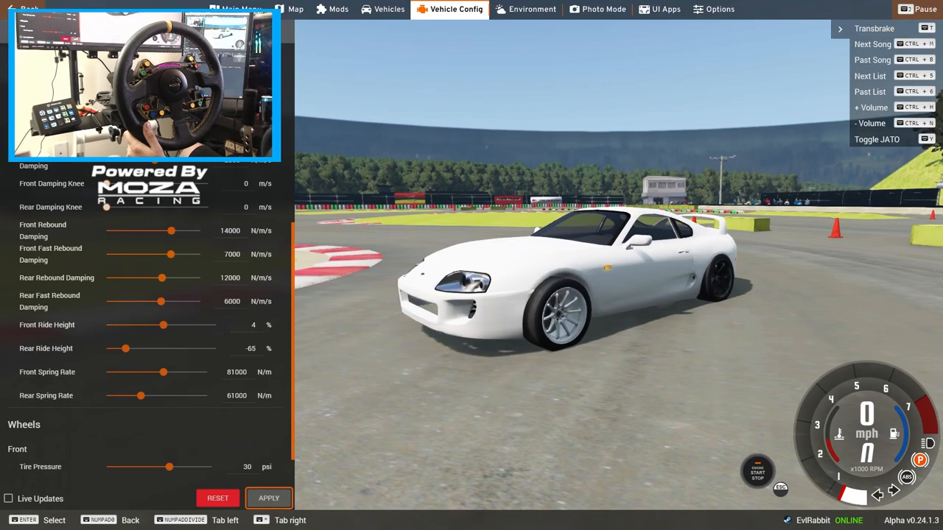
{"action": "left_click_drag", "start_coordinate": [162, 325], "coordinate": [153, 325]}
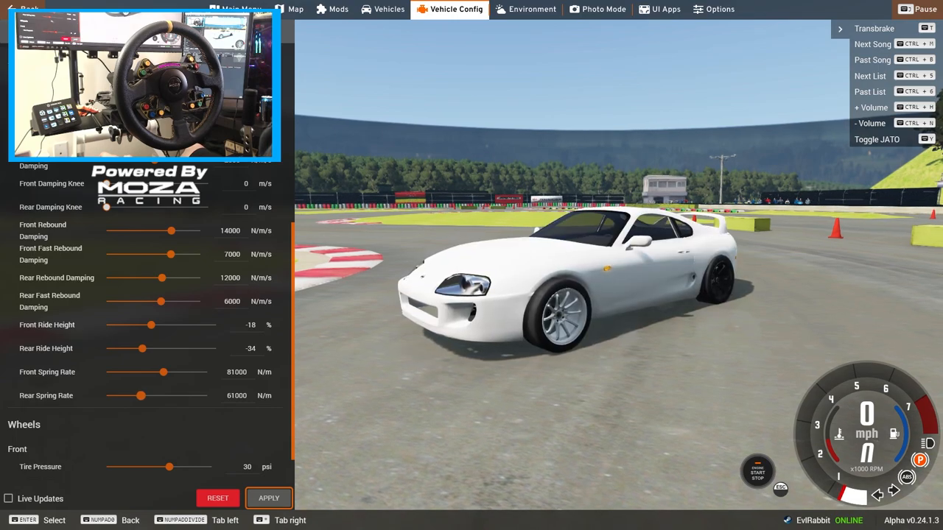
{"action": "left_click_drag", "start_coordinate": [142, 348], "coordinate": [133, 347]}
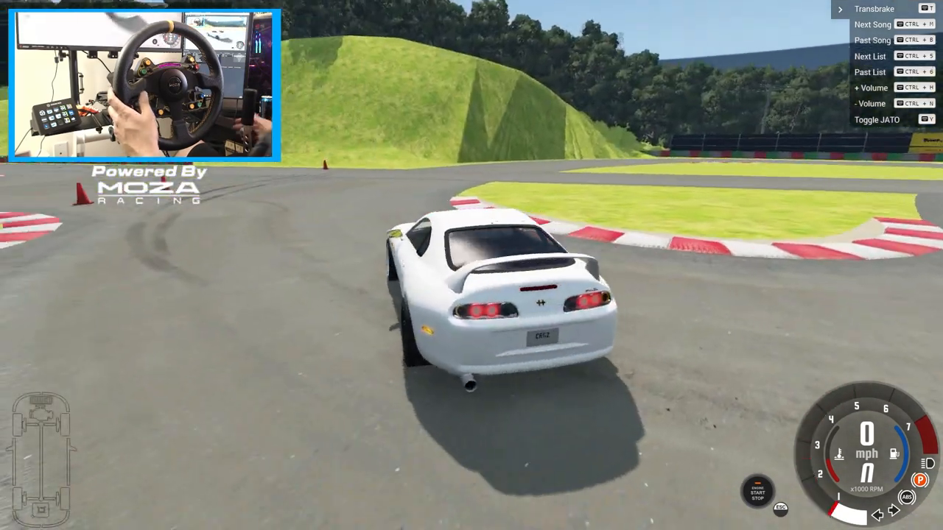
Step: Drive the tuned Prasu around the playground track
{"action": "key", "text": "w"}
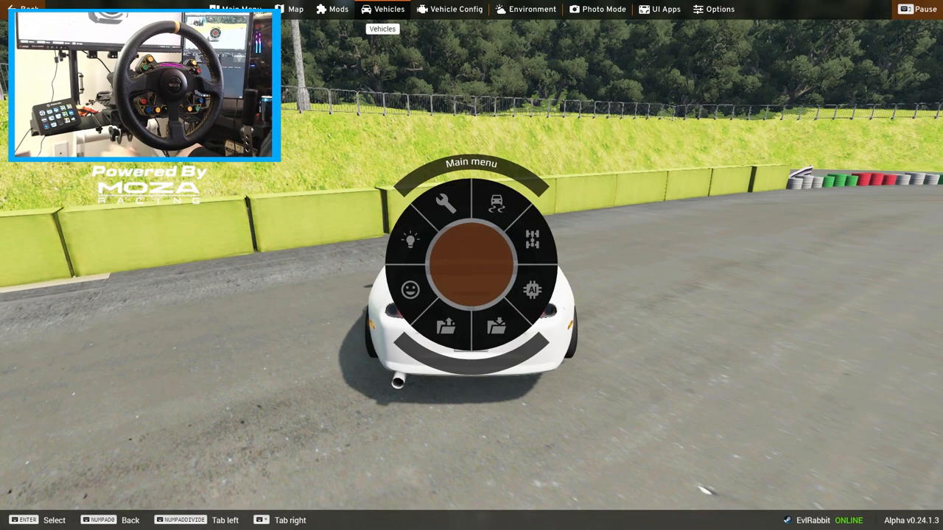
Step: Fit RX-7 17x8 gold front wheels in Vehicle Config
{"action": "left_click", "coordinate": [462, 9]}
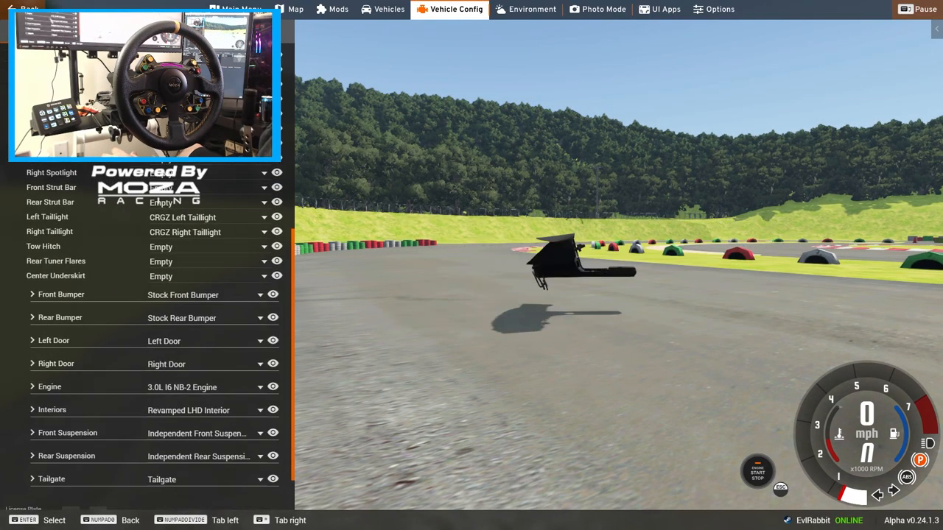
{"action": "scroll", "scroll_direction": "down", "scroll_amount": 3}
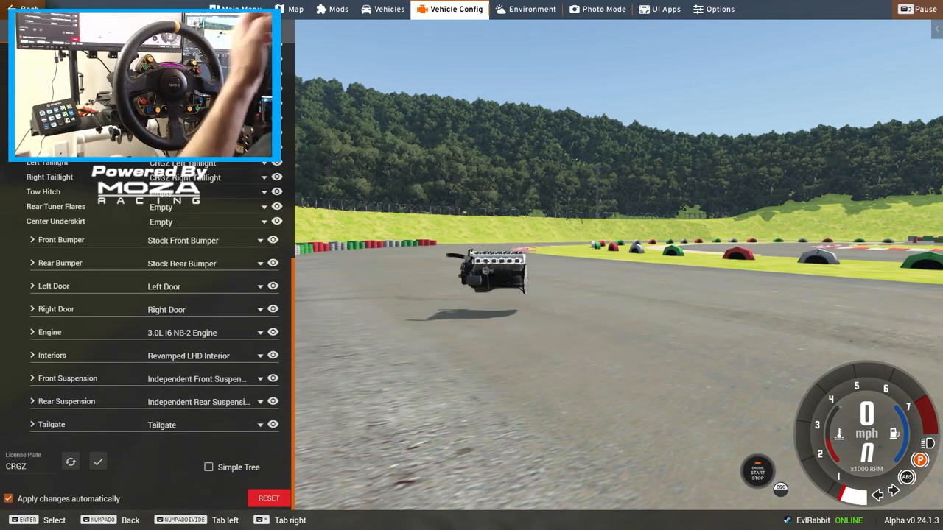
{"action": "left_click", "coordinate": [68, 377]}
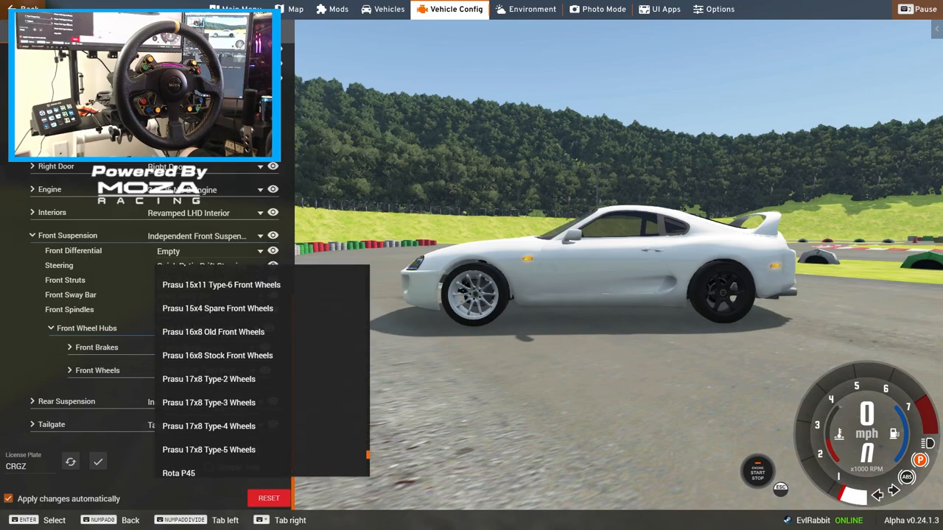
{"action": "scroll", "scroll_direction": "down", "scroll_amount": 3}
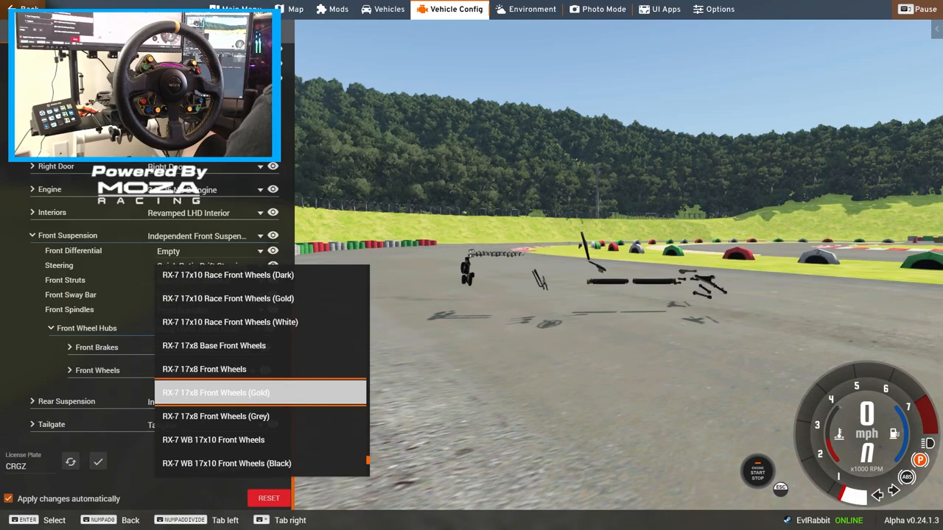
{"action": "left_click", "coordinate": [215, 392]}
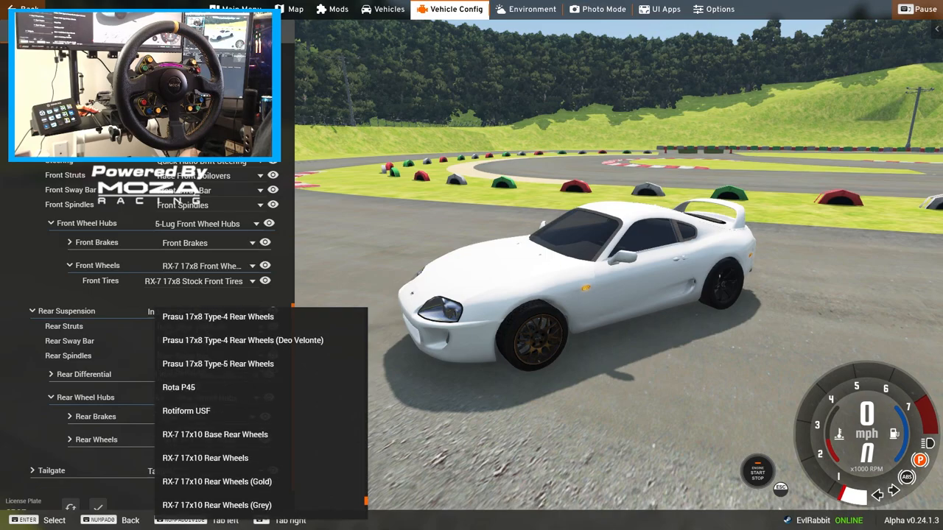
Step: Fit Work Kiwami 17x9 gray/white-lip rear wheels
{"action": "scroll", "scroll_direction": "down", "scroll_amount": 3}
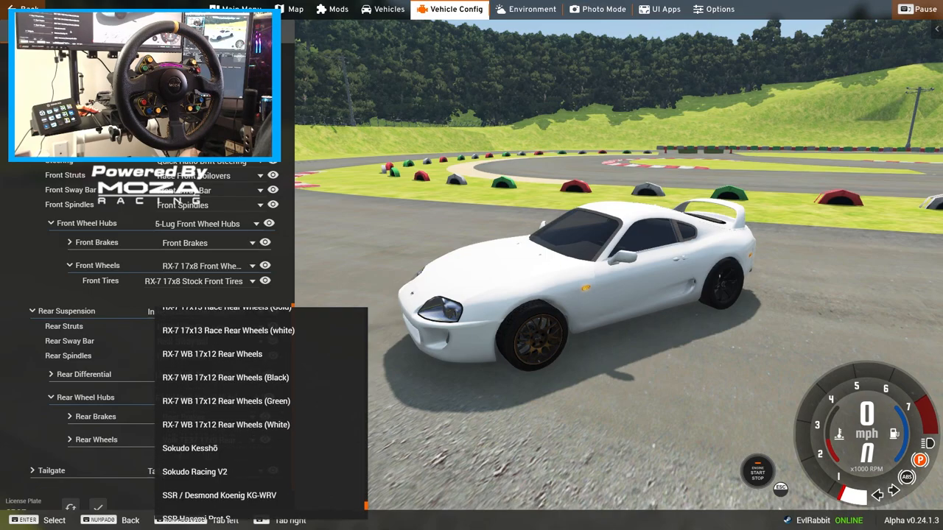
{"action": "scroll", "scroll_direction": "down", "scroll_amount": 3}
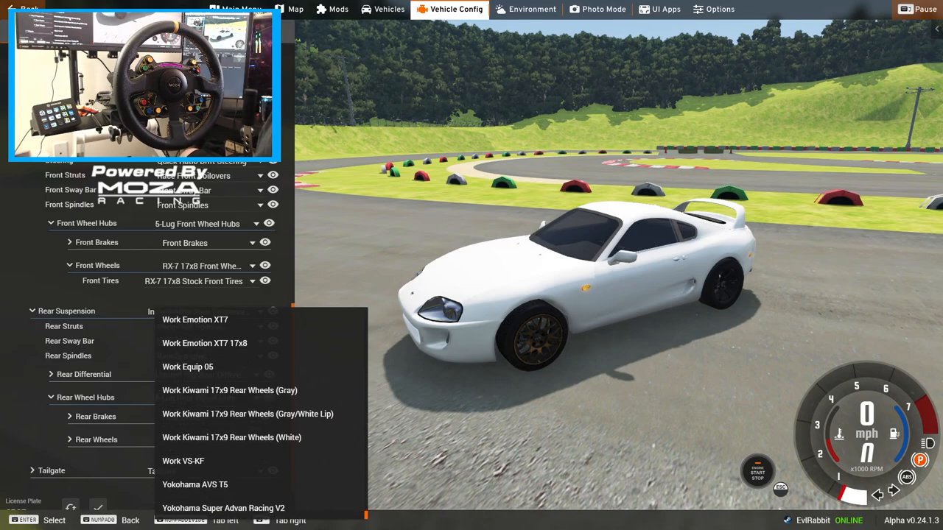
{"action": "mouse_move", "coordinate": [248, 414]}
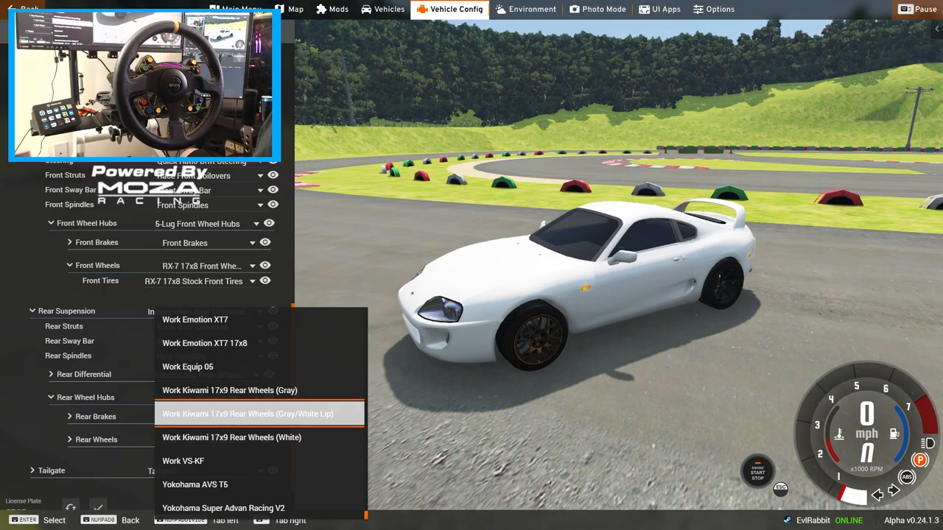
{"action": "left_click", "coordinate": [260, 414]}
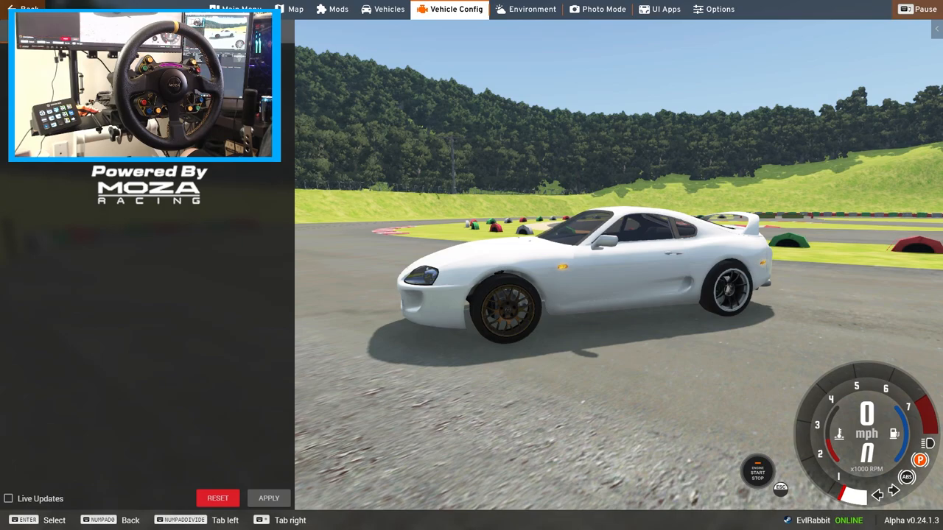
Step: Lower the ride height to about -22% front and -17% rear
{"action": "scroll", "scroll_direction": "down", "scroll_amount": 3}
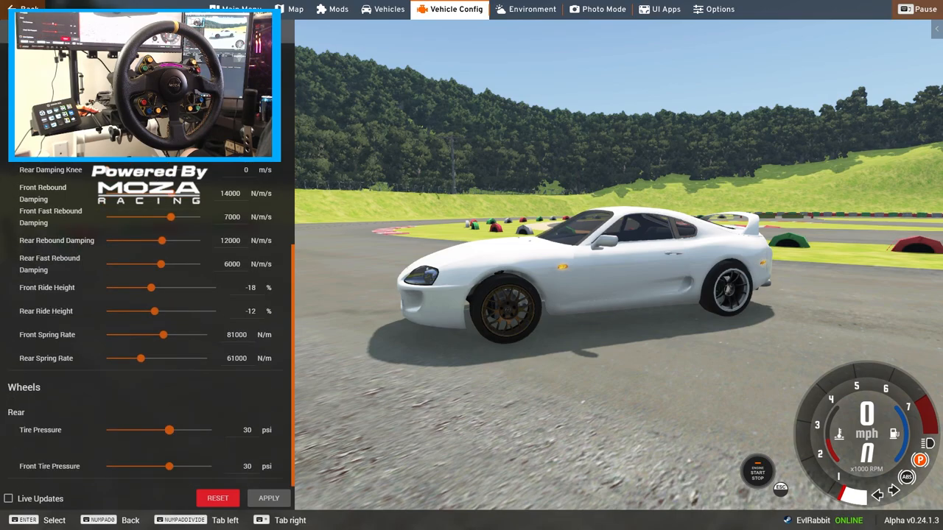
{"action": "left_click_drag", "start_coordinate": [154, 311], "coordinate": [158, 311]}
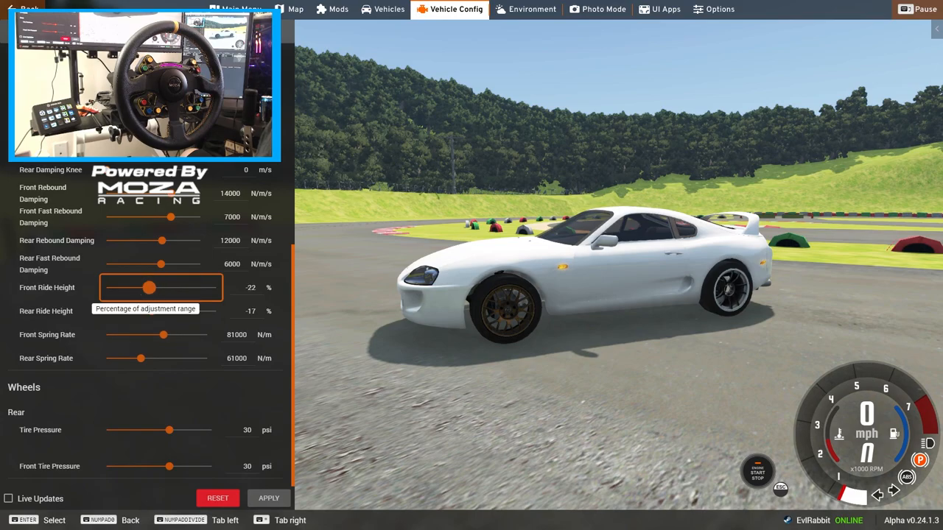
{"action": "left_click_drag", "start_coordinate": [130, 287], "coordinate": [145, 288]}
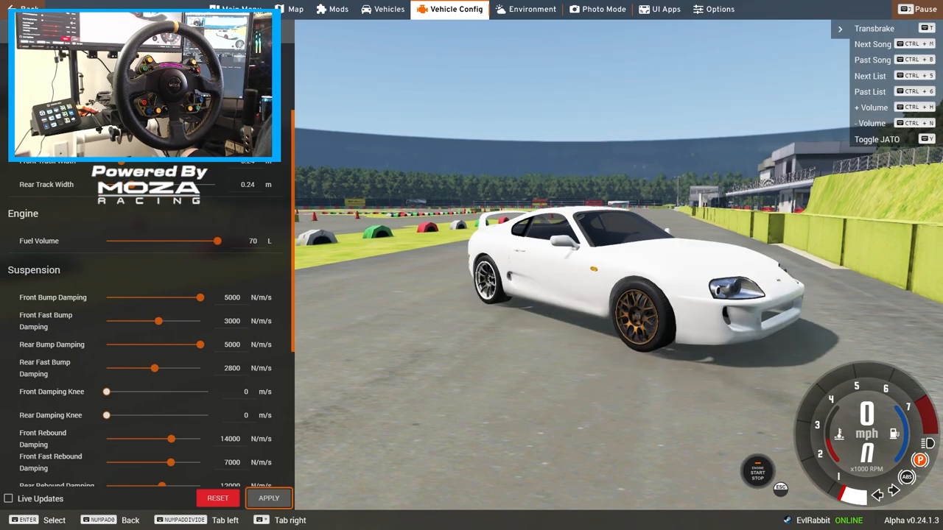
{"action": "scroll", "scroll_direction": "down", "scroll_amount": 3}
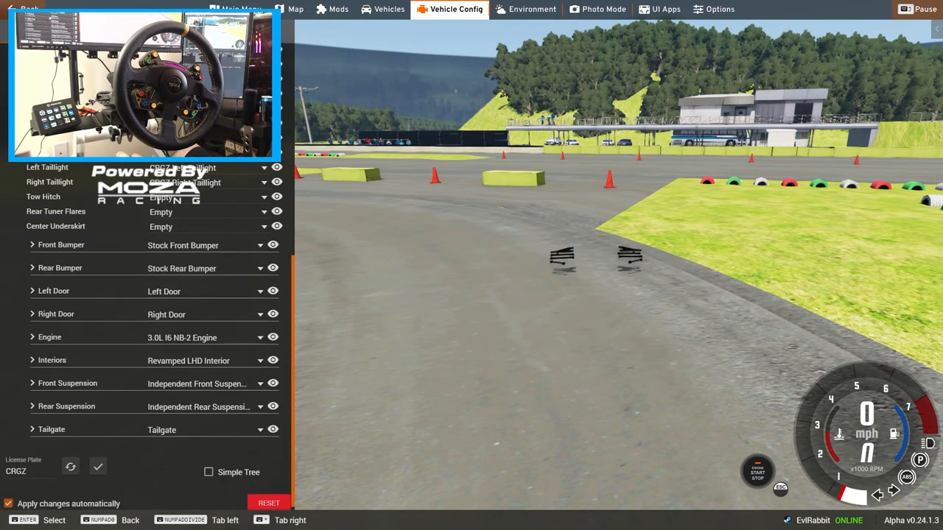
Step: Fit the Stage 1 Twin-Turbocharger intake to the 3.0L I6 engine
{"action": "left_click", "coordinate": [50, 337]}
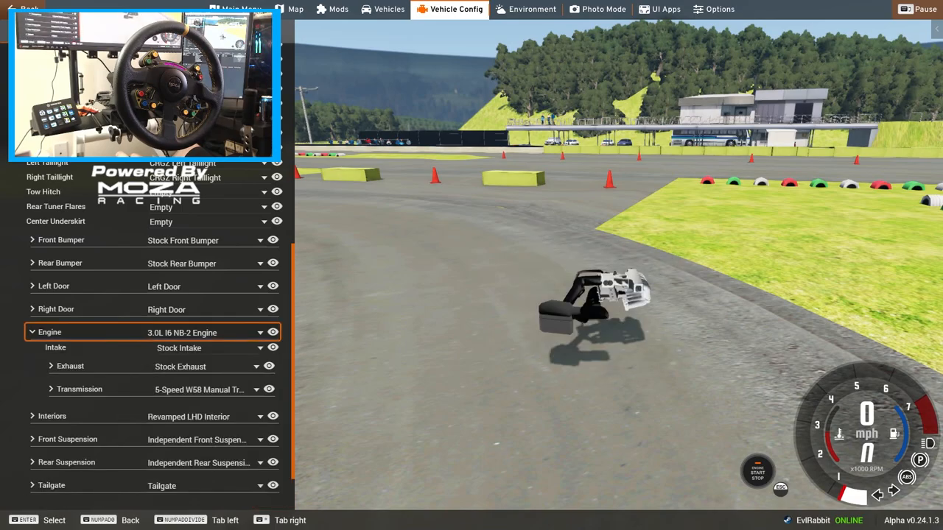
{"action": "left_click", "coordinate": [262, 333]}
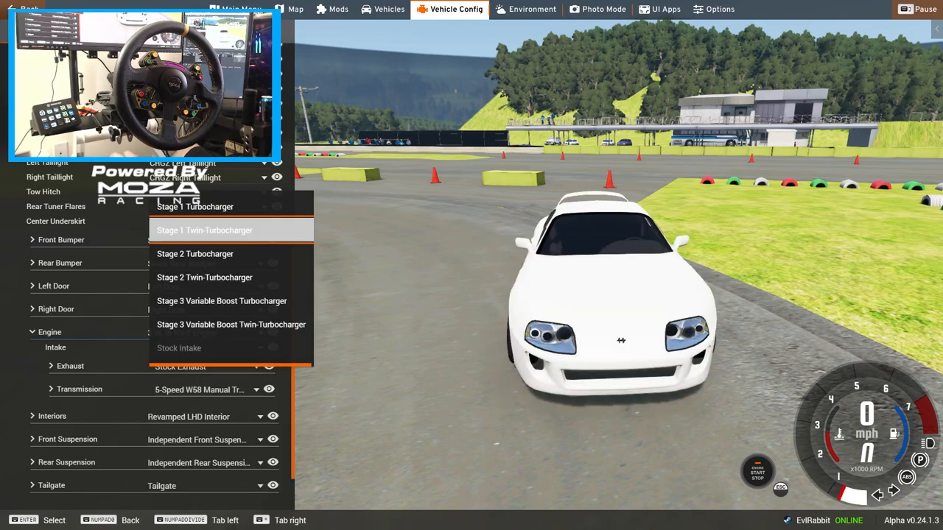
{"action": "left_click", "coordinate": [205, 229]}
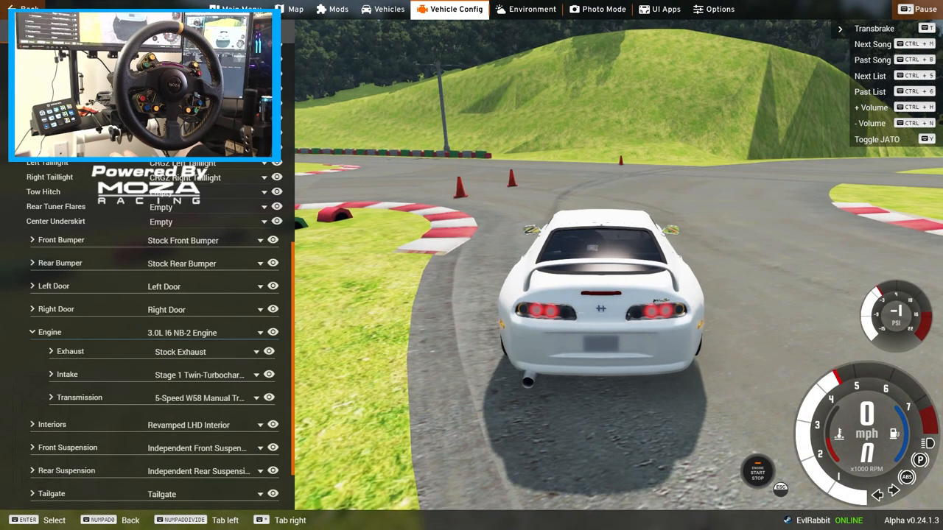
Step: Fit Daddy's Exhaust and switch the intake to a different turbocharger stage
{"action": "left_click", "coordinate": [180, 351]}
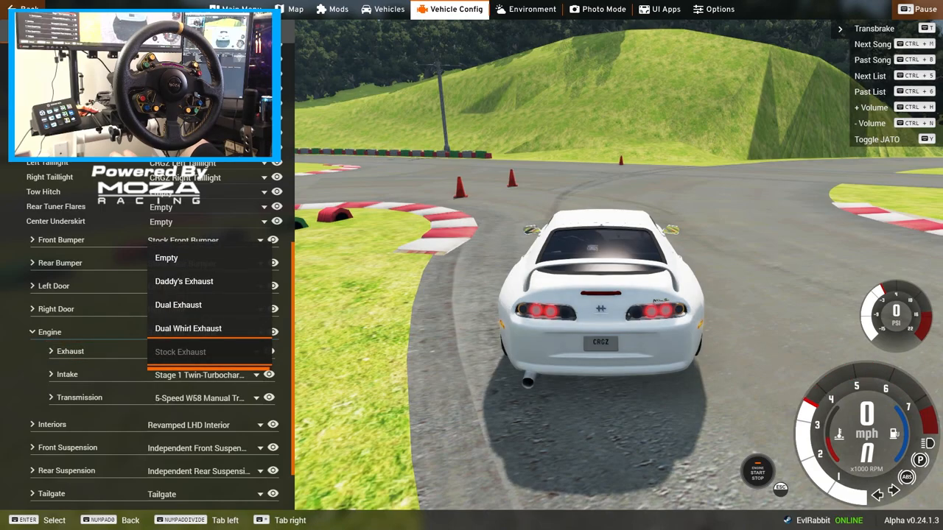
{"action": "mouse_move", "coordinate": [183, 281]}
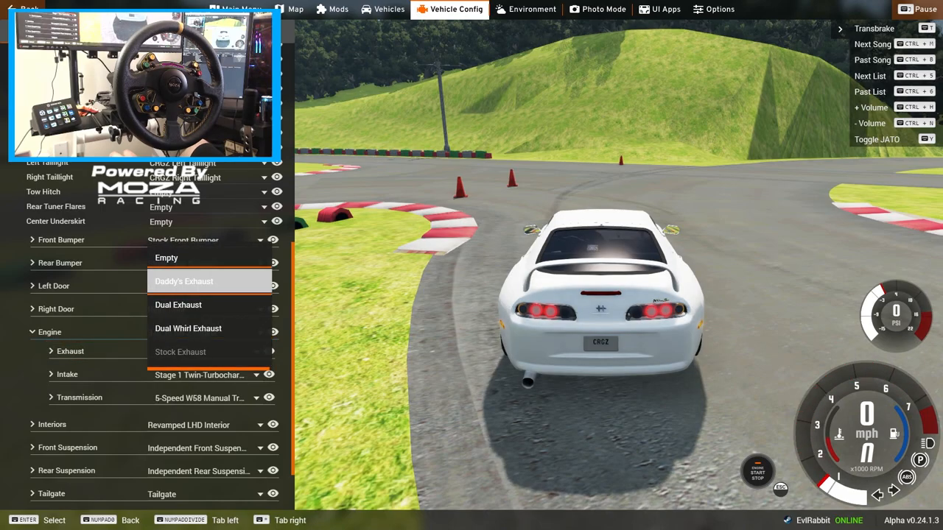
{"action": "left_click", "coordinate": [184, 281]}
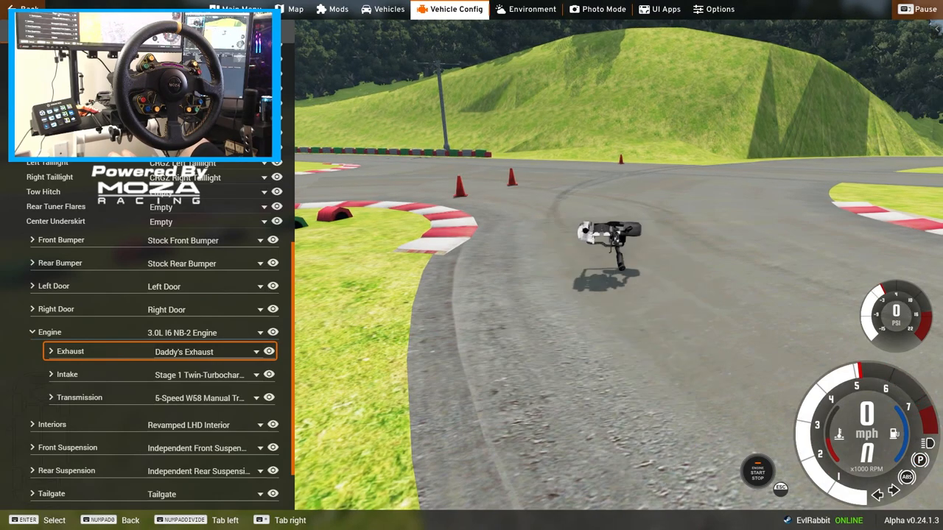
{"action": "left_click", "coordinate": [263, 374]}
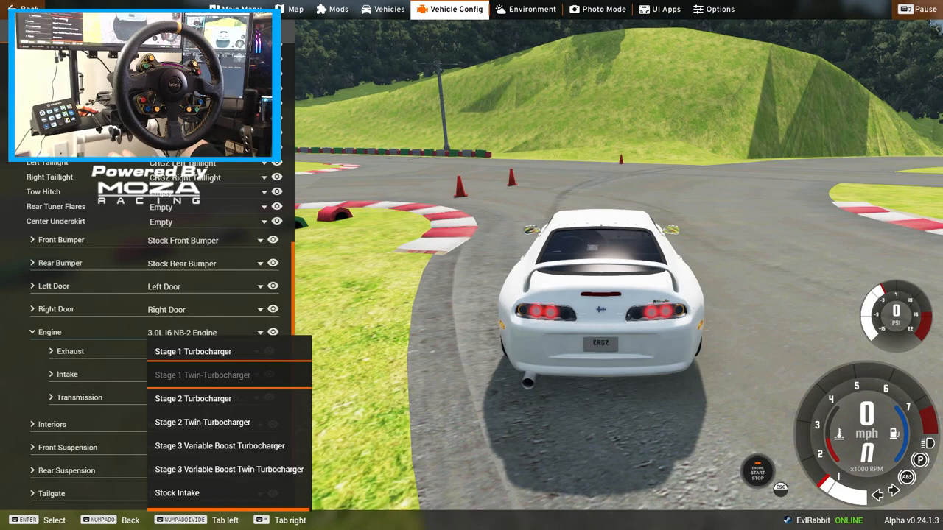
{"action": "mouse_move", "coordinate": [193, 398]}
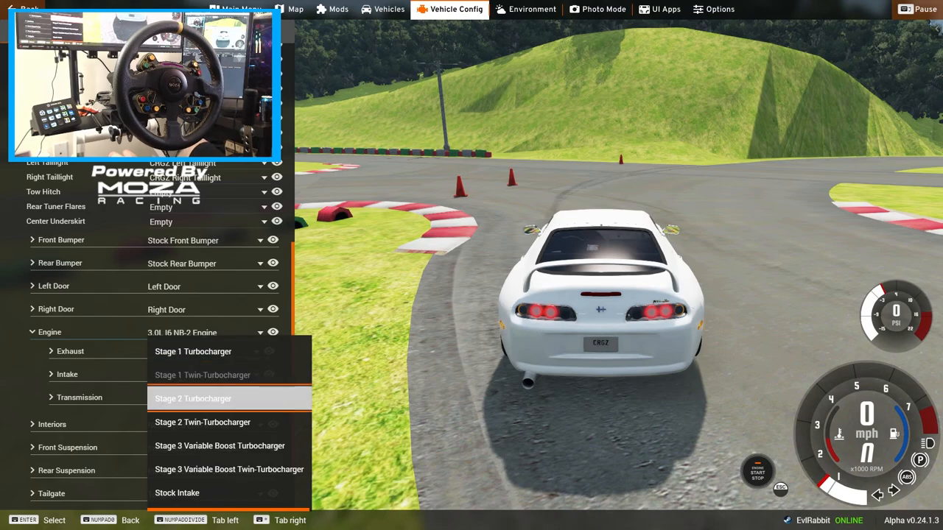
{"action": "left_click", "coordinate": [193, 398]}
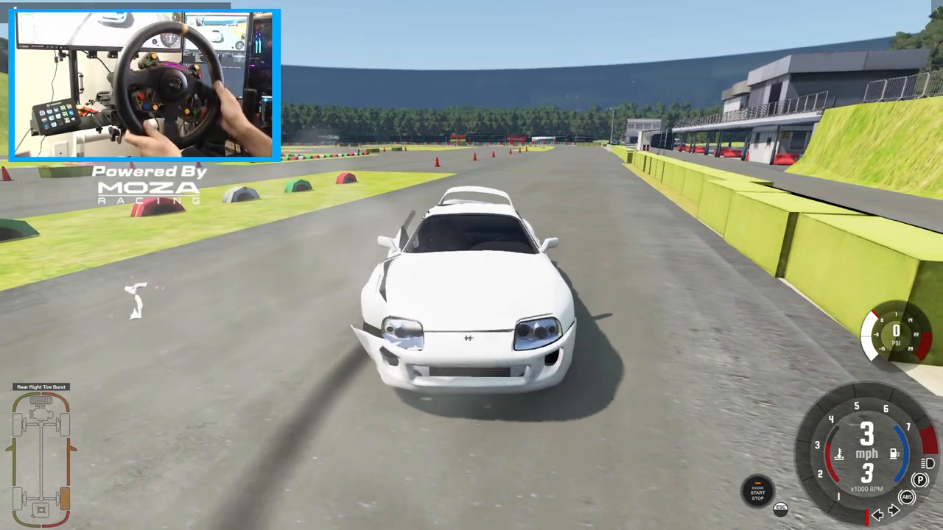
Step: Bring up the vehicle selector after driving the white Prasu around the playground
{"action": "key", "text": "Escape"}
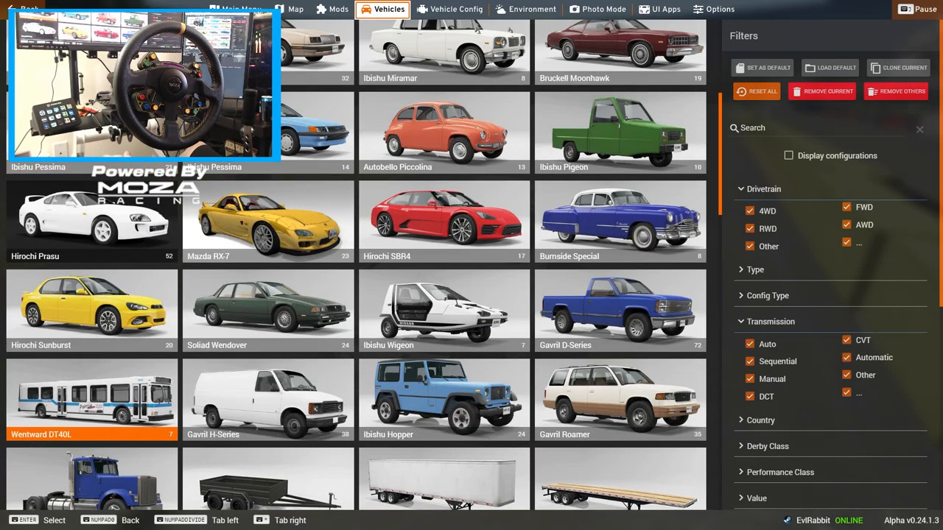
Step: Choose the Hirochi Prasu model to spawn its red widebody configuration
{"action": "left_click", "coordinate": [91, 221]}
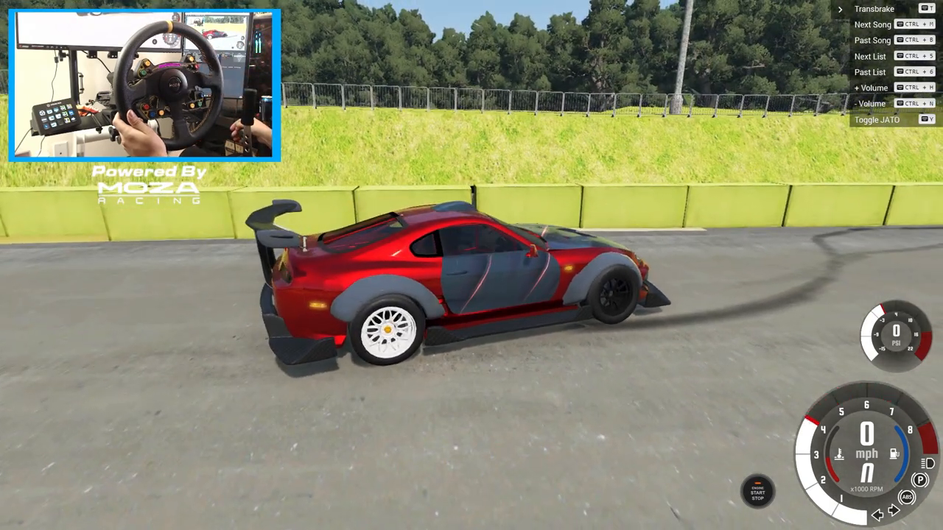
Step: Accelerate the red widebody Prasu and drift it past the tyre-wall corner at about 54 mph
{"action": "key", "text": "w"}
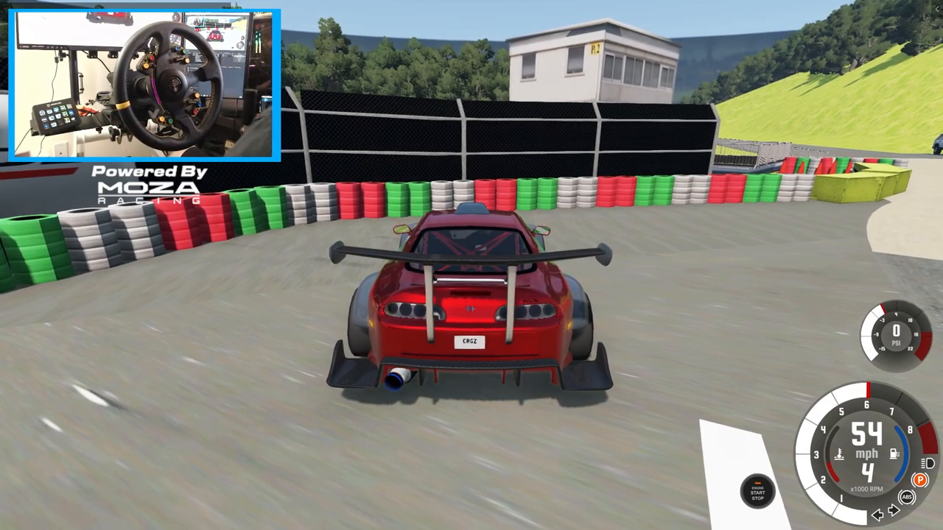
Step: Load the Motorsports Playground map from the Freeroam menu
{"action": "key", "text": "Escape"}
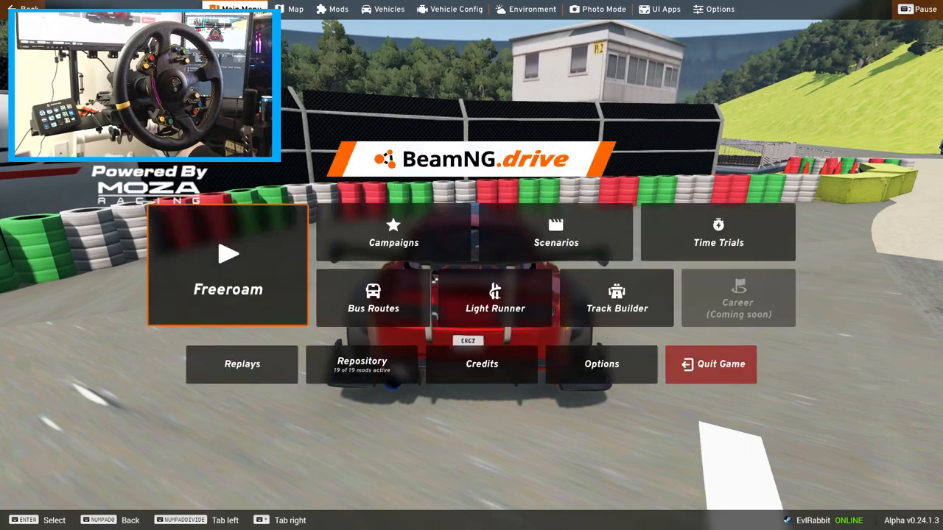
{"action": "left_click", "coordinate": [227, 273]}
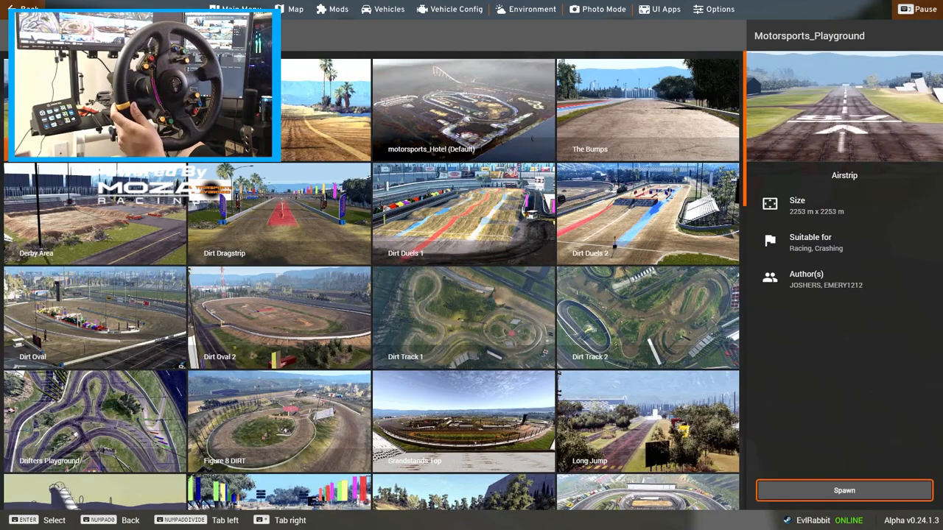
{"action": "left_click", "coordinate": [844, 492]}
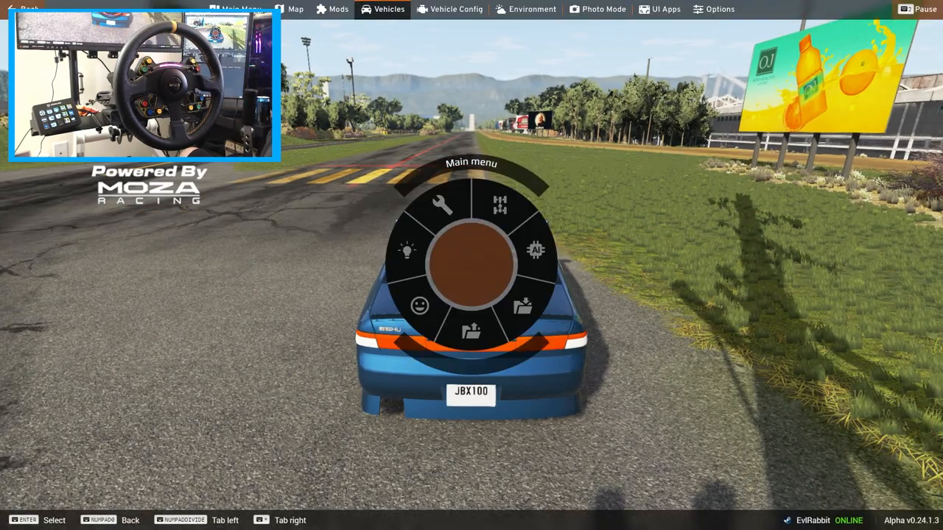
Step: Replace the blue car with the widebody Prasu and accelerate down the drag strip to about 59 mph
{"action": "left_click", "coordinate": [397, 9]}
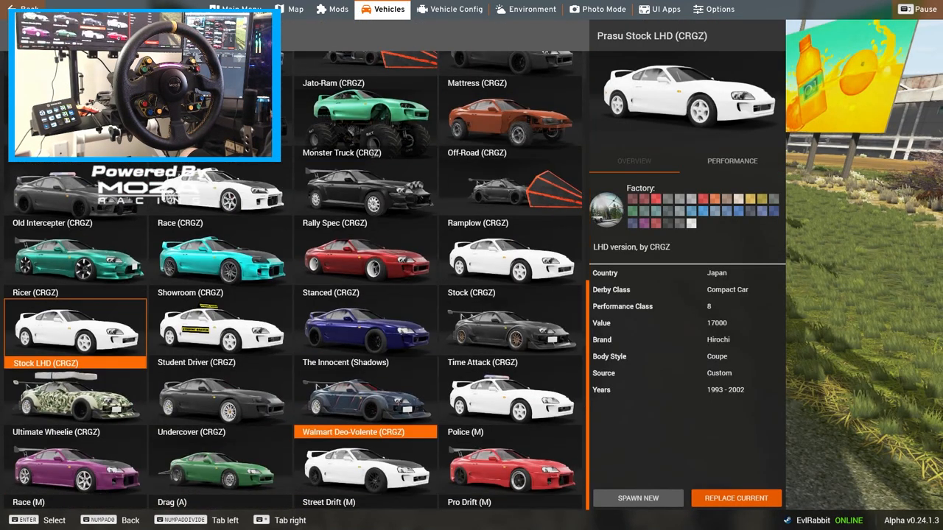
{"action": "left_click", "coordinate": [734, 497]}
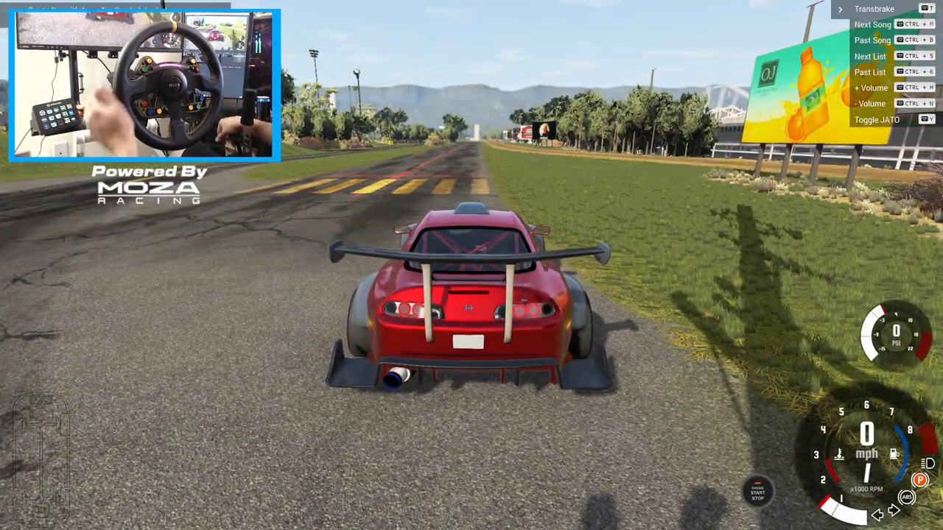
{"action": "key", "text": "w"}
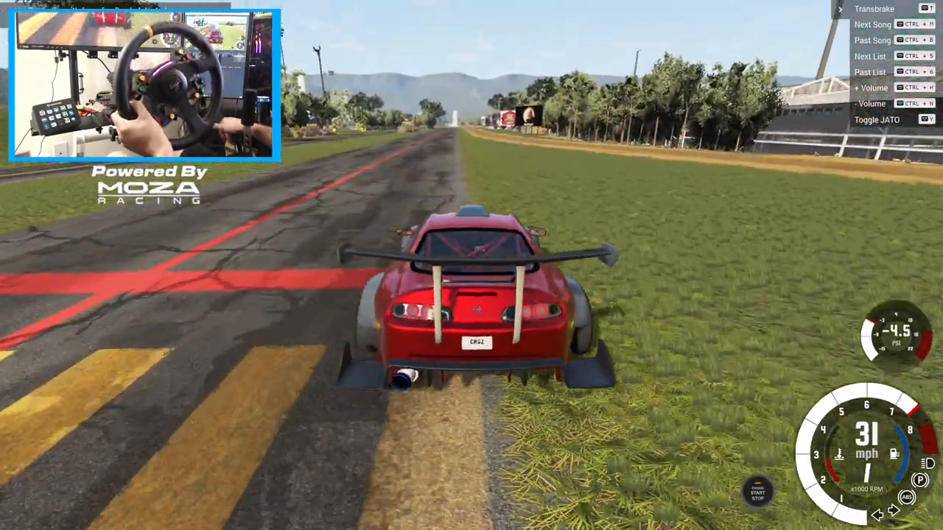
{"action": "key", "text": "W"}
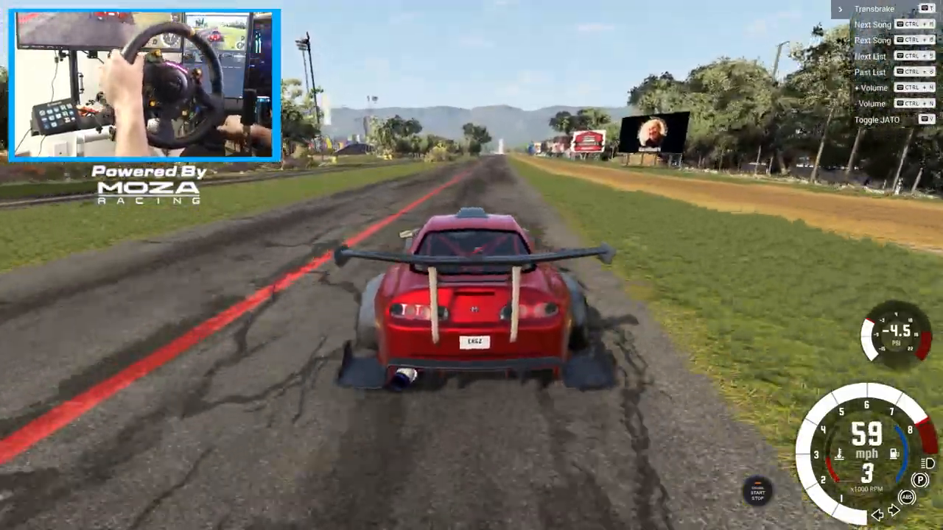